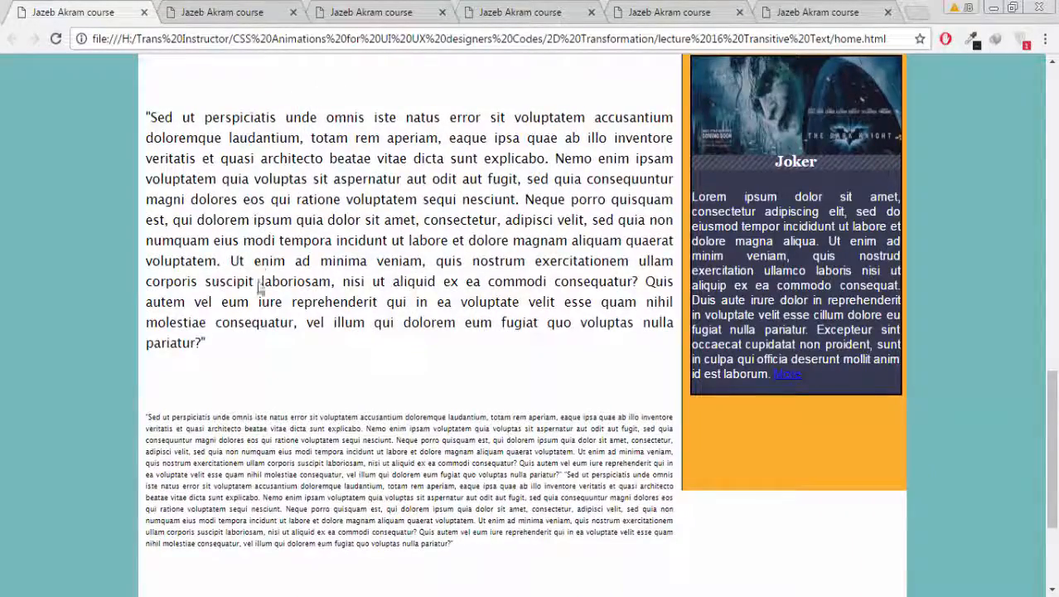
Scroll down the transitive text page so hovered paragraphs enlarge in view
{"action": "scroll", "scroll_direction": "down", "scroll_amount": 3}
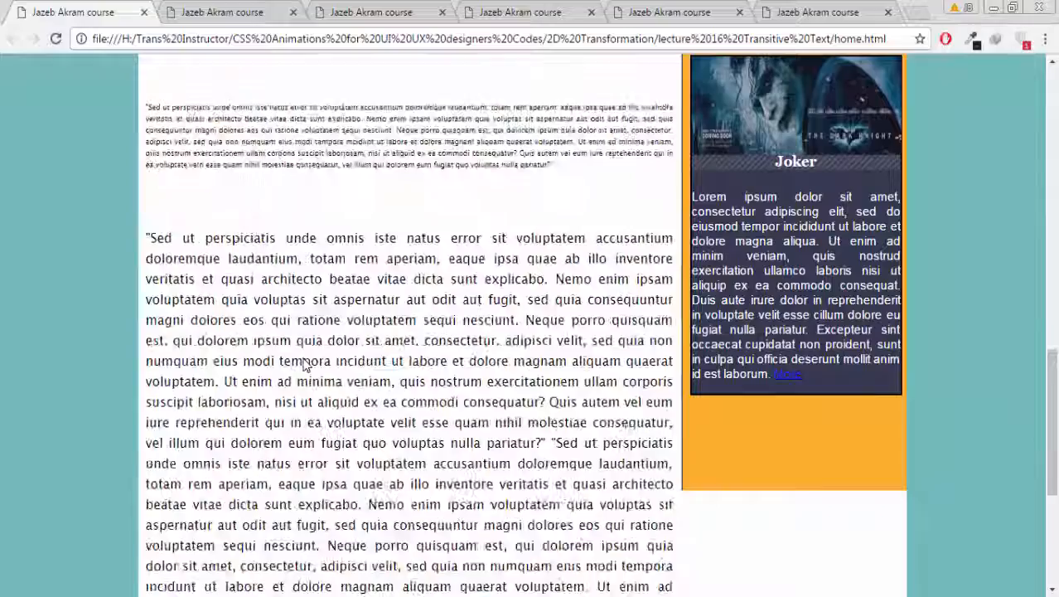
{"action": "scroll", "scroll_direction": "down", "scroll_amount": 3}
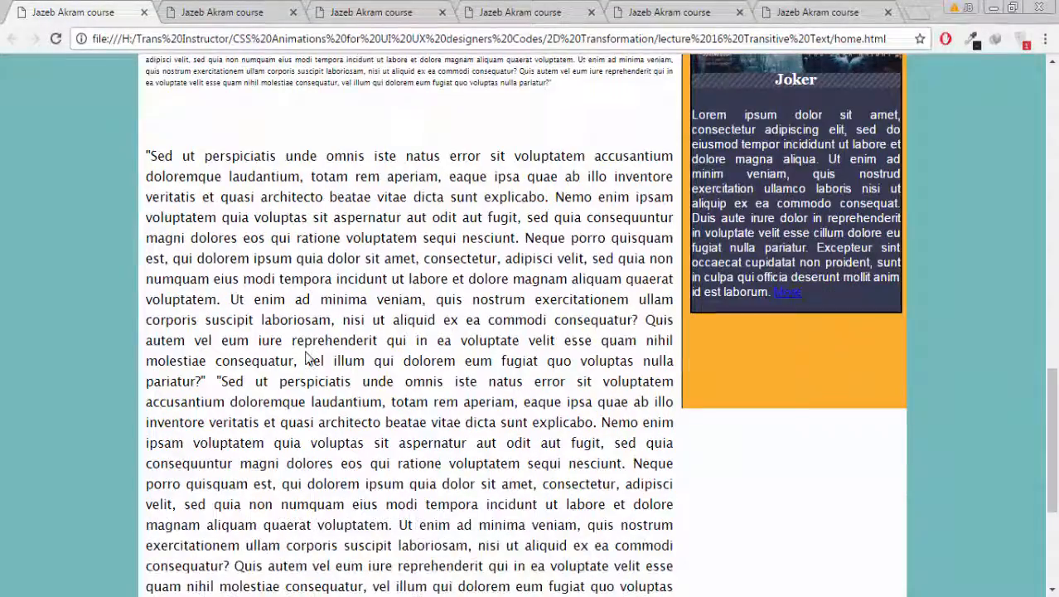
{"action": "scroll", "scroll_direction": "down", "scroll_amount": 3}
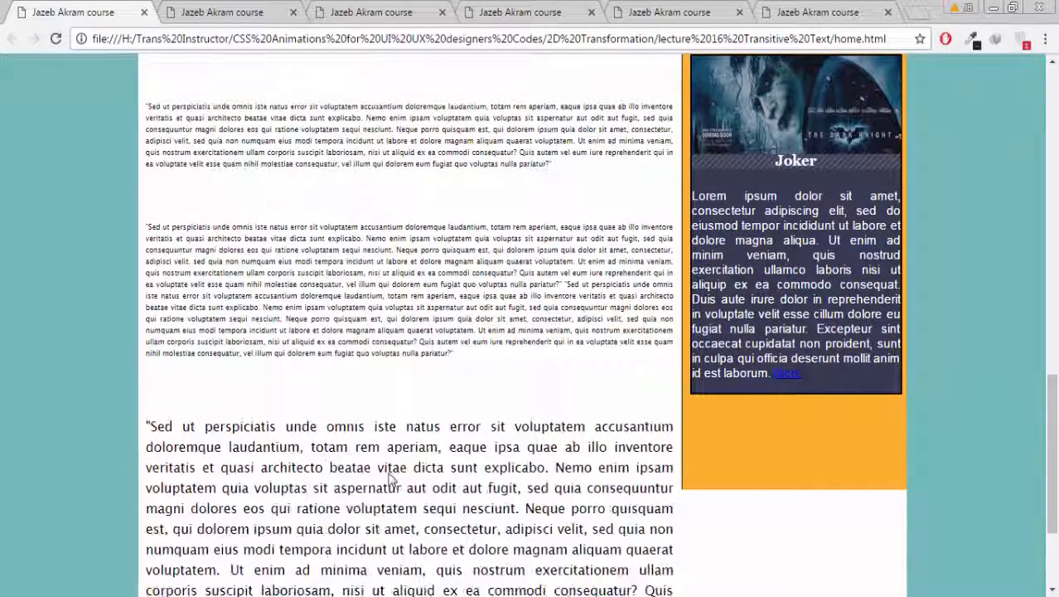
{"action": "scroll", "scroll_direction": "down", "scroll_amount": 3}
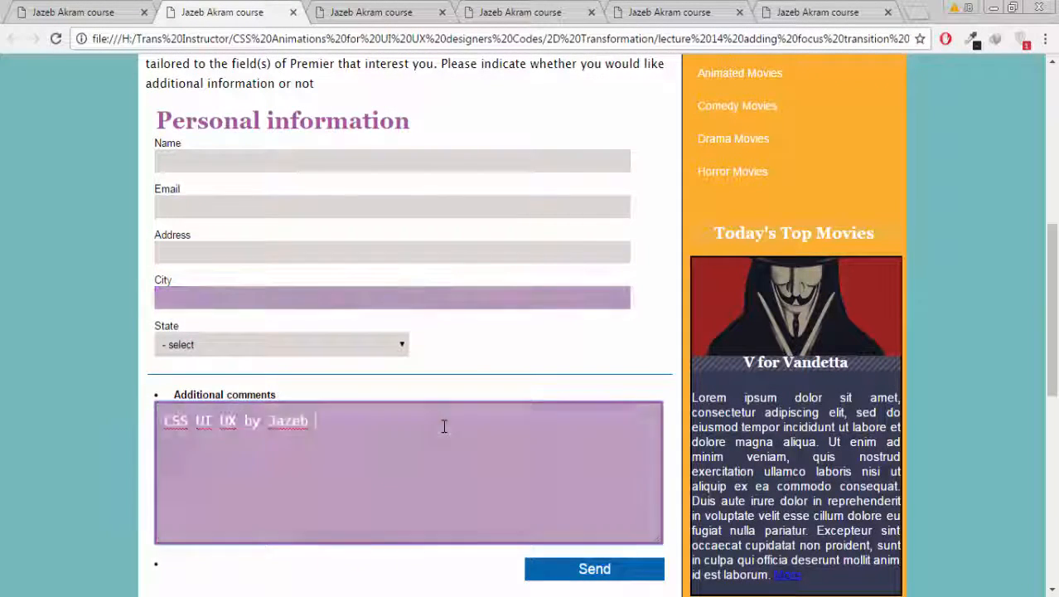
Finish the comment as 'CSS UI UX by Jazeb akram' and move focus out of the textarea
{"action": "type", "text": "akram"}
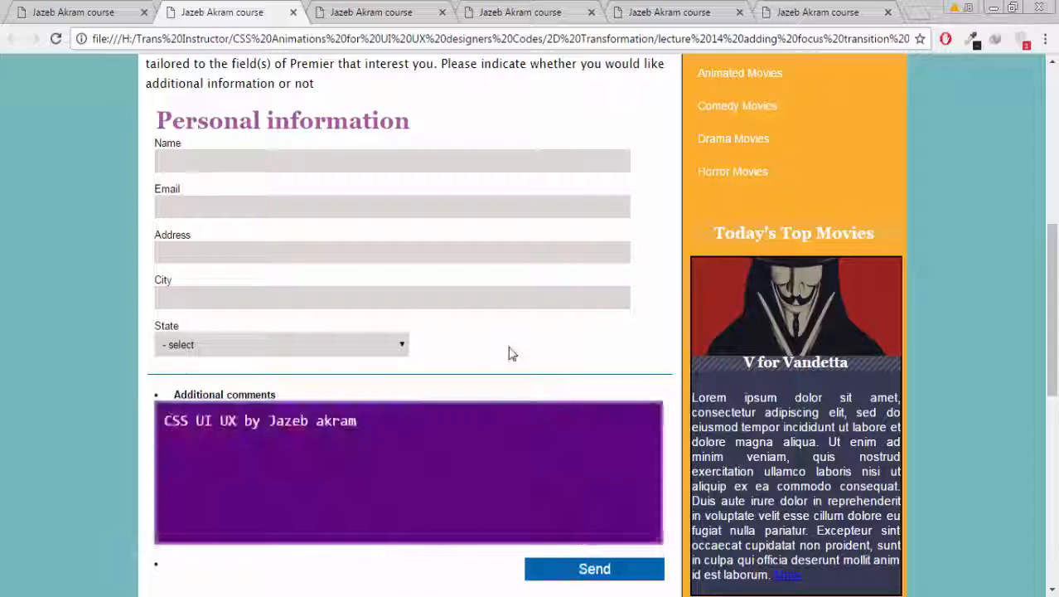
{"action": "left_click", "coordinate": [369, 13]}
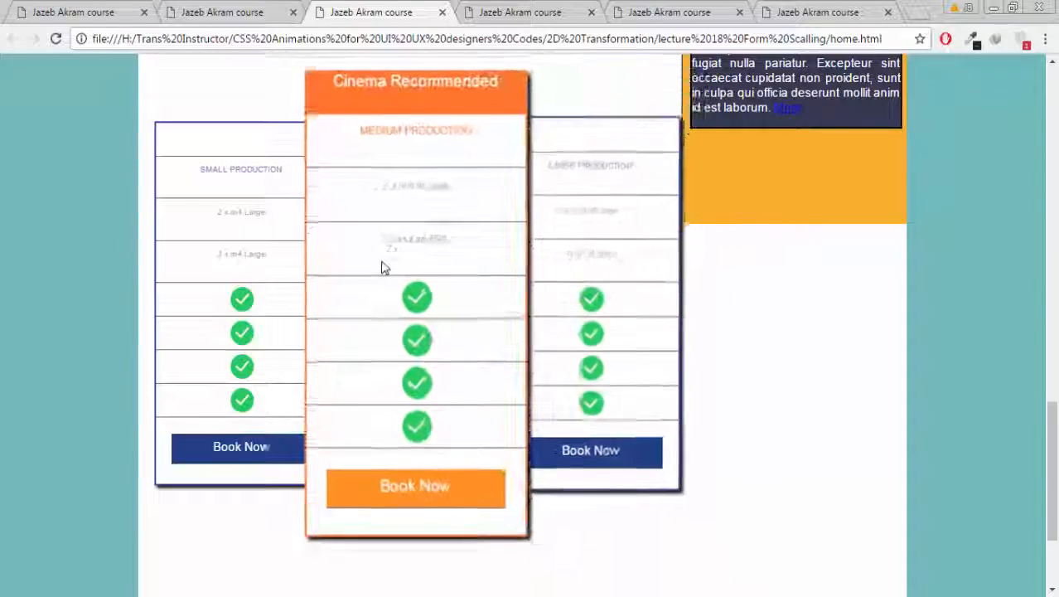
Browse the film festival poster gallery with release-date captions, then reach the spinning poster page
{"action": "left_click", "coordinate": [518, 11]}
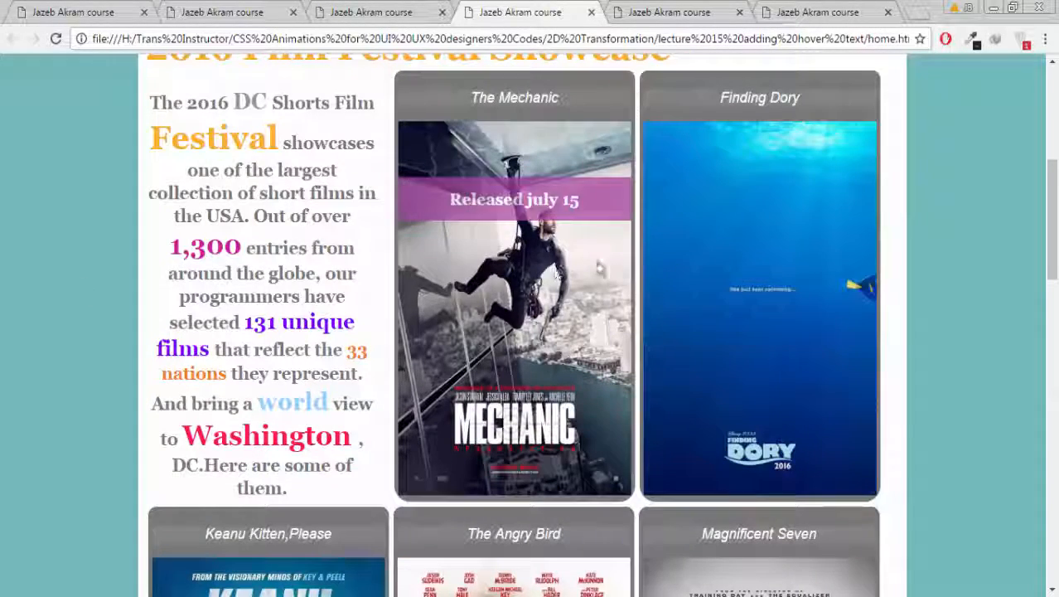
{"action": "scroll", "scroll_direction": "down", "scroll_amount": 3}
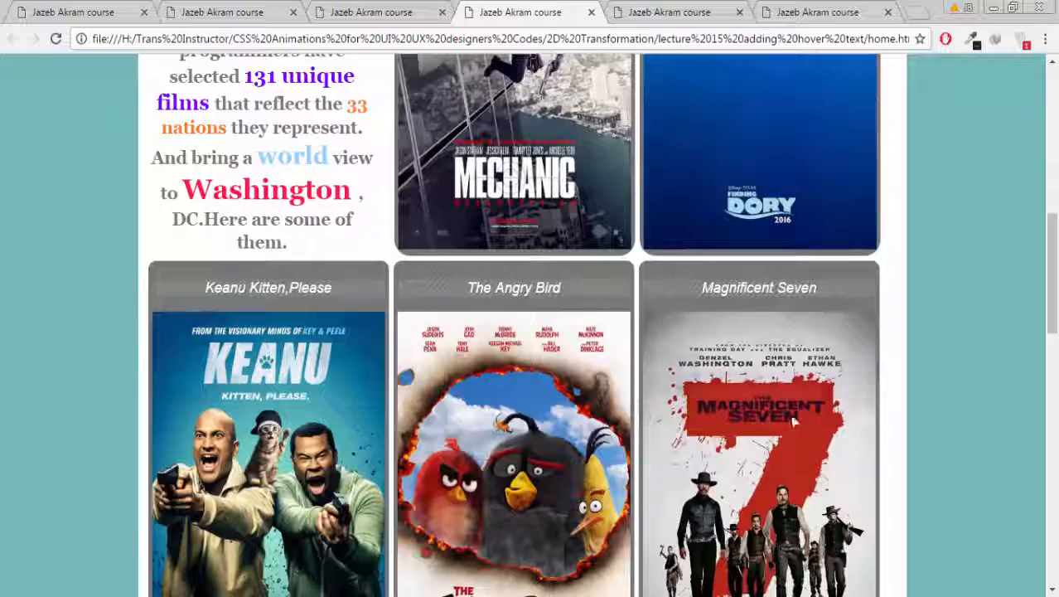
{"action": "scroll", "scroll_direction": "down", "scroll_amount": 3}
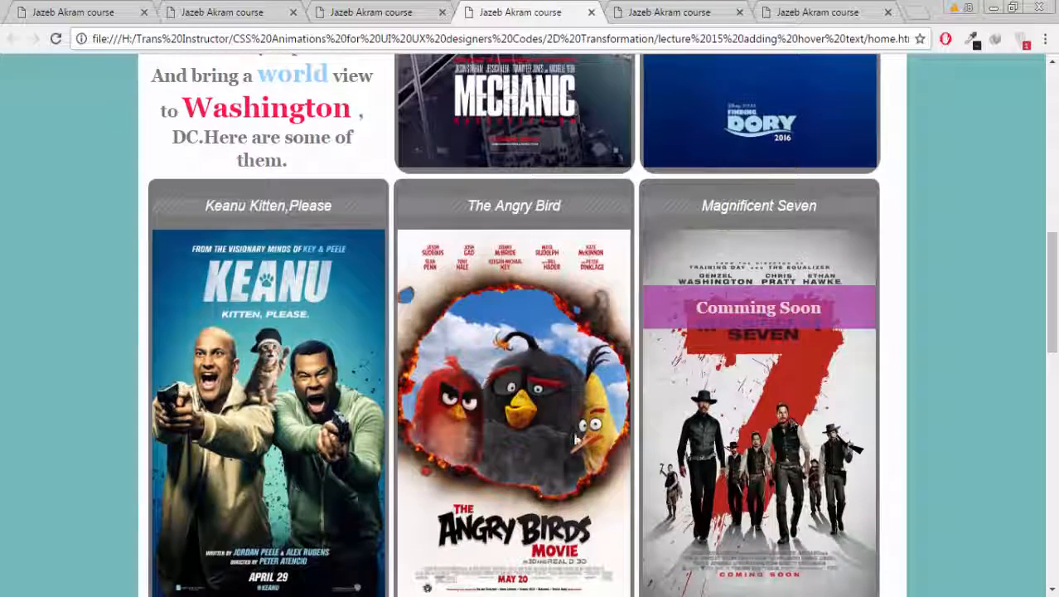
{"action": "mouse_move", "coordinate": [256, 343]}
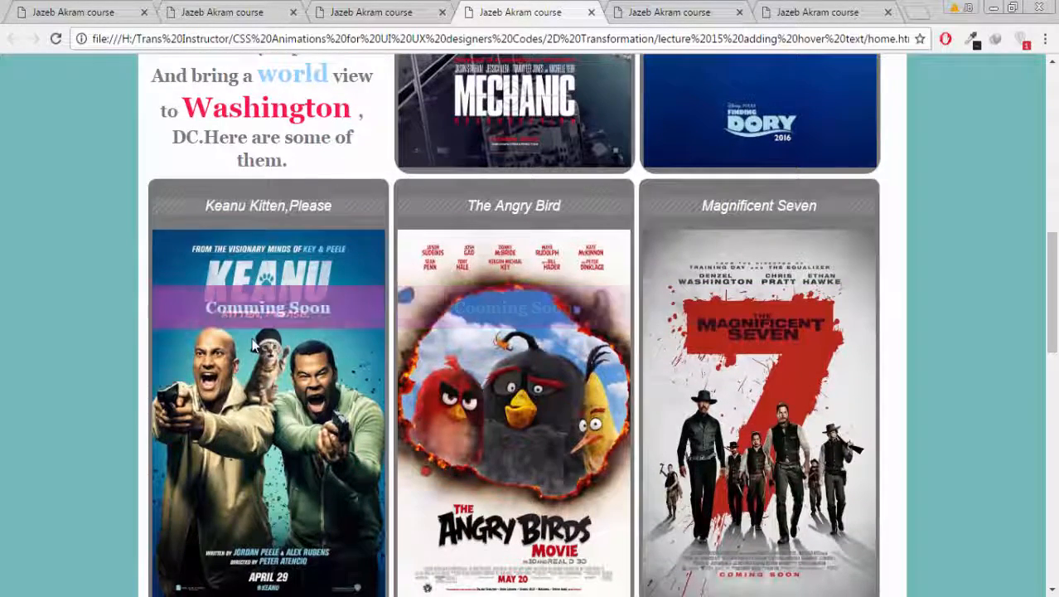
{"action": "scroll", "scroll_direction": "down", "scroll_amount": 3}
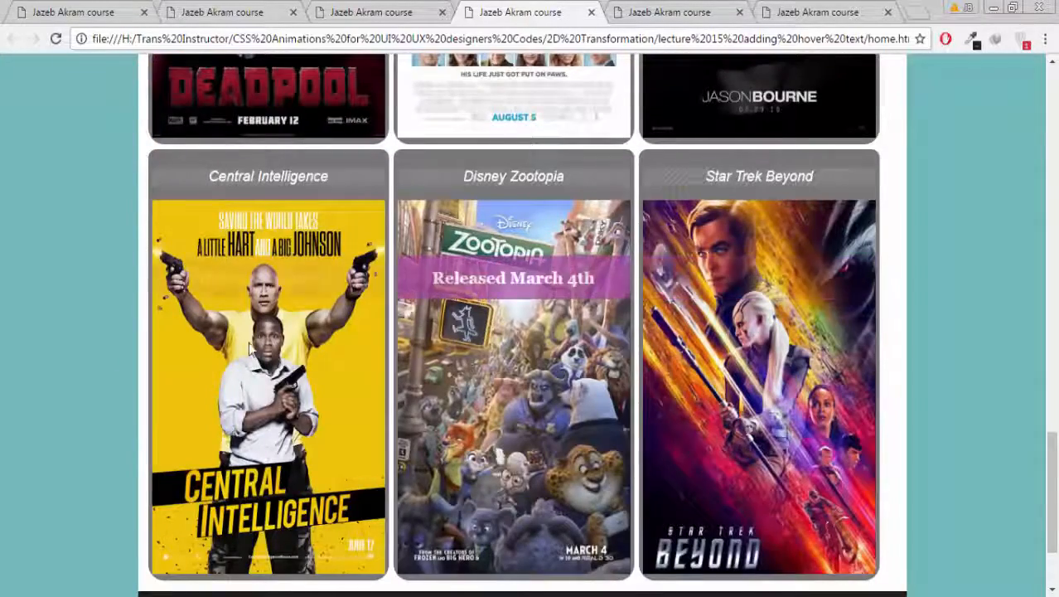
{"action": "left_click", "coordinate": [684, 12]}
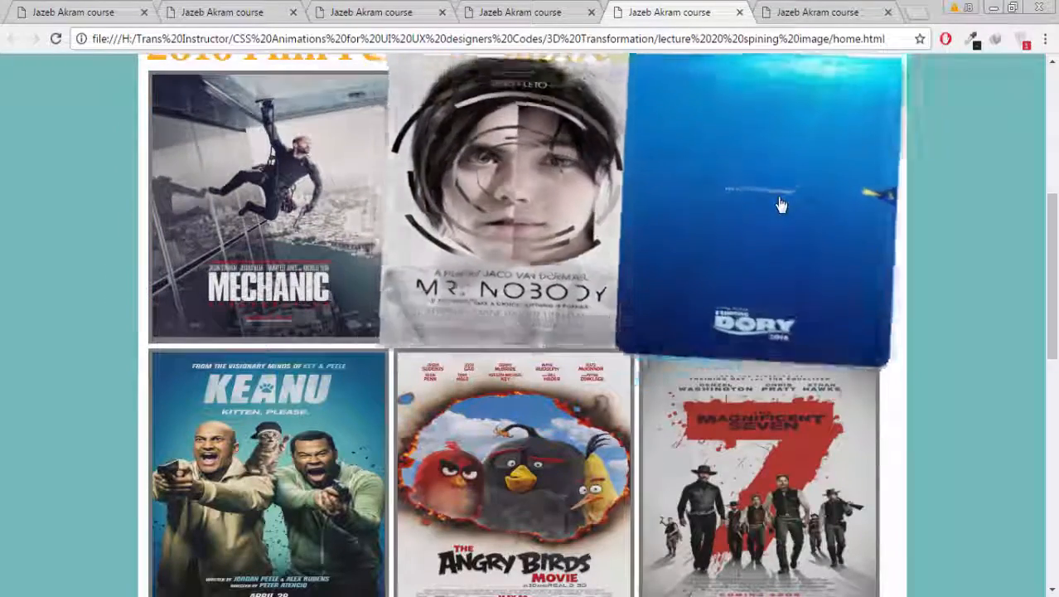
Scroll the spinning image gallery so posters like Magnificent Seven spin and enlarge
{"action": "scroll", "scroll_direction": "down", "scroll_amount": 3}
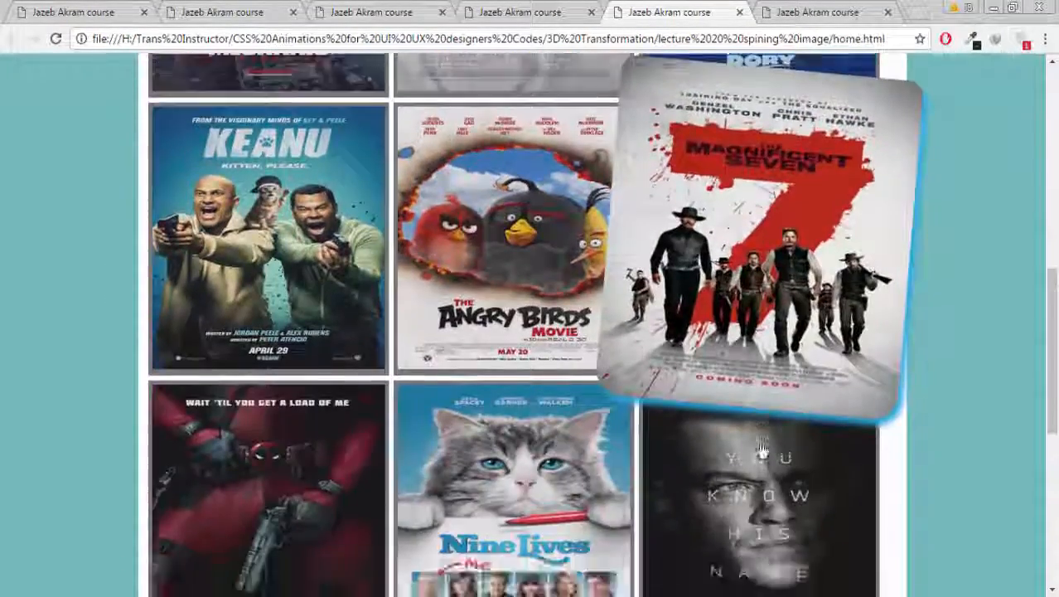
{"action": "scroll", "scroll_direction": "down", "scroll_amount": 3}
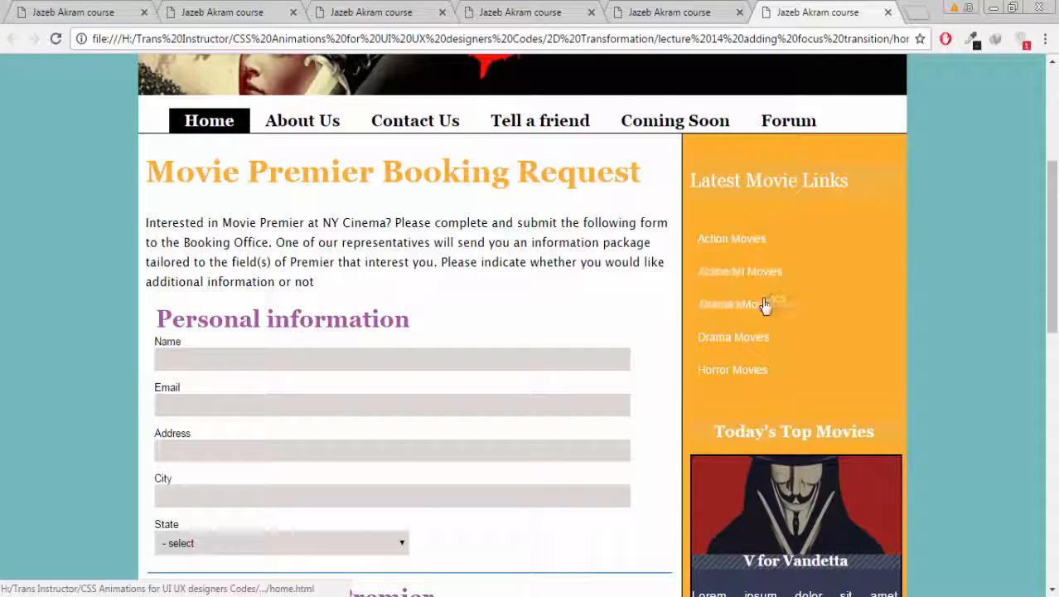
{"action": "mouse_move", "coordinate": [758, 352]}
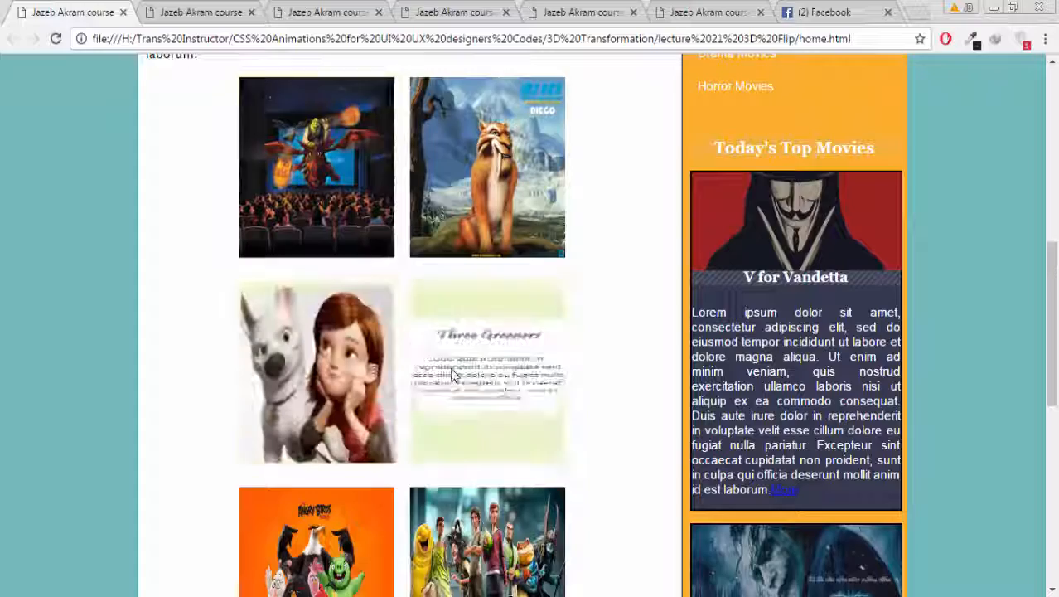
Scroll the 3D flip page so the movie image cards flip on hover
{"action": "scroll", "scroll_direction": "down", "scroll_amount": 3}
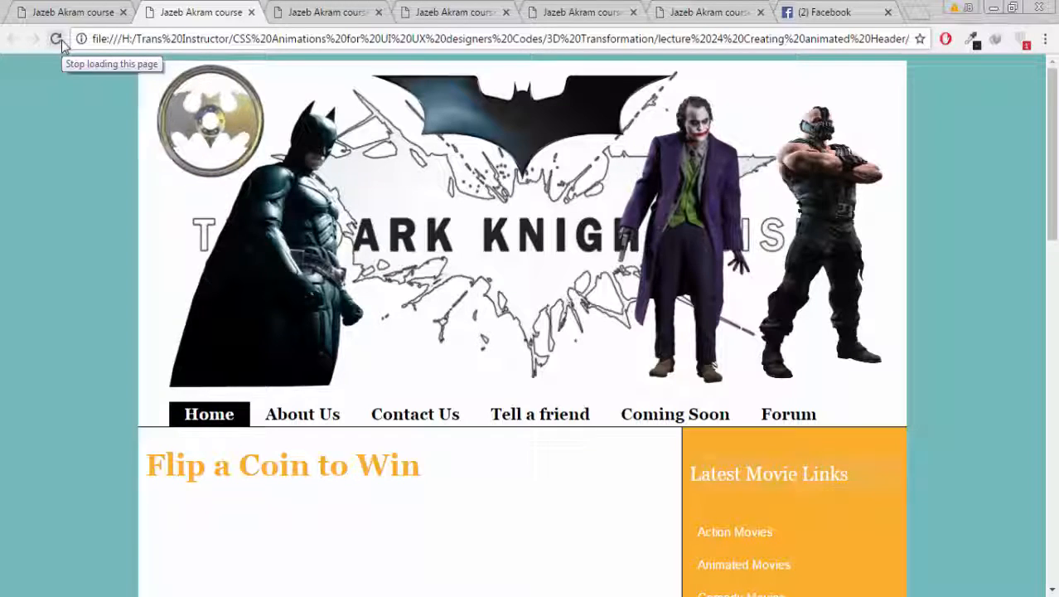
Reload twice to replay the Dark Knight header animation, then reach the photo gallery page
{"action": "left_click", "coordinate": [56, 40]}
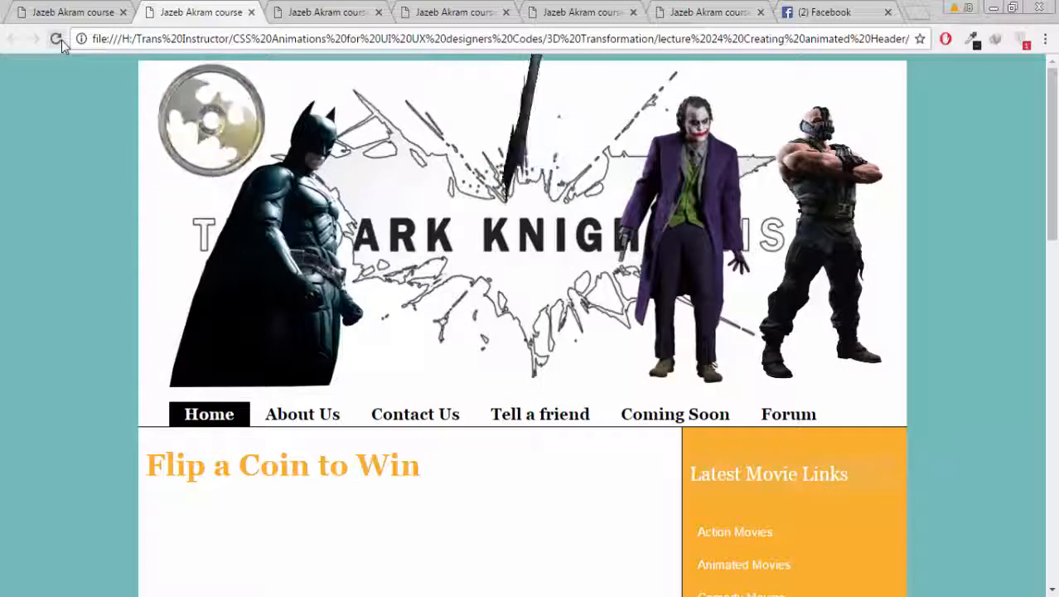
{"action": "left_click", "coordinate": [56, 40]}
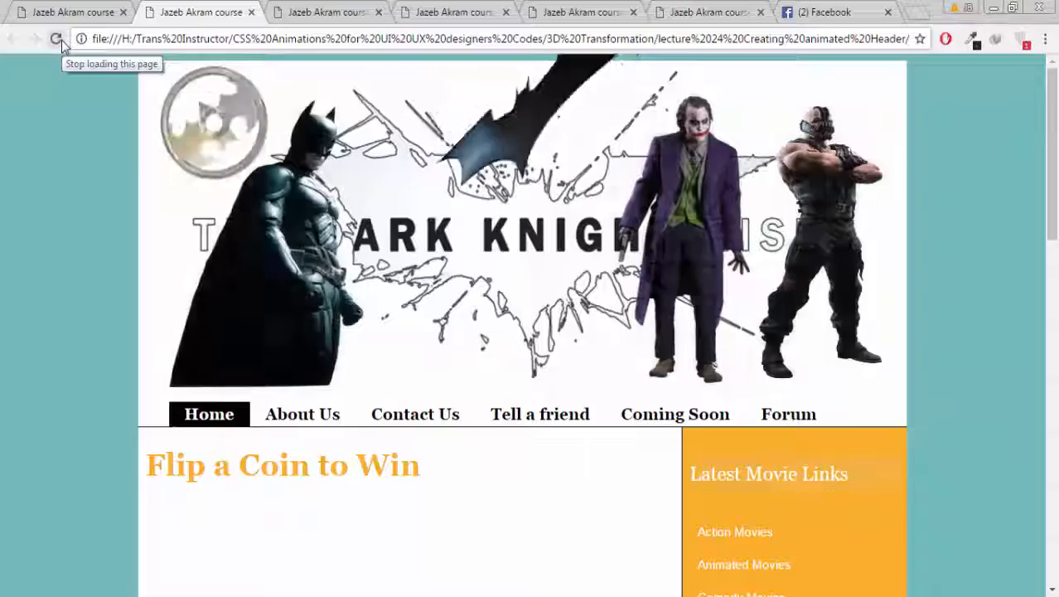
{"action": "left_click", "coordinate": [325, 13]}
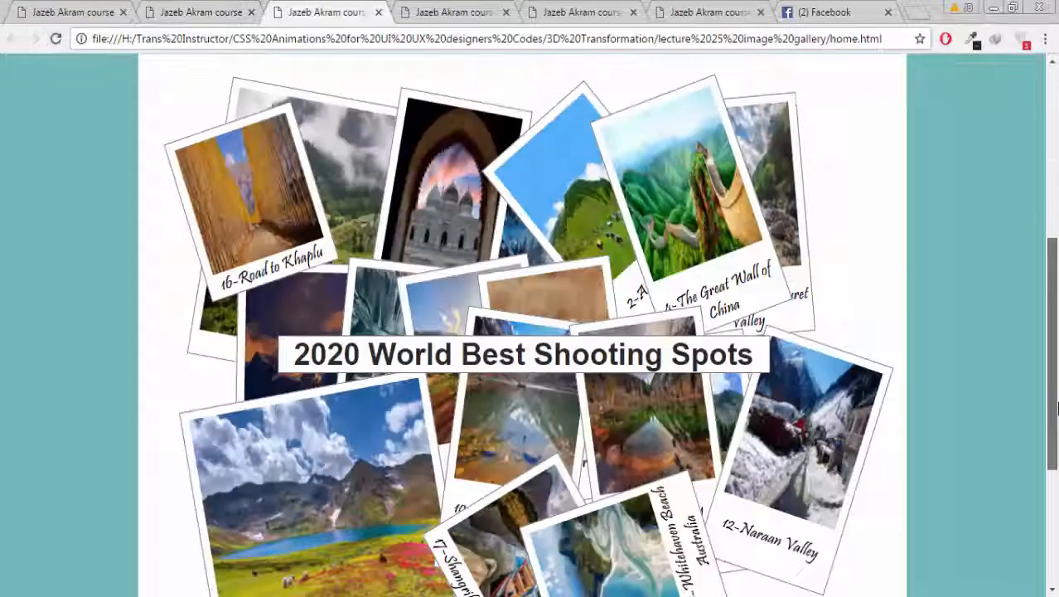
Scroll the 2020 World Best Shooting Spots gallery to photos like Naraan Valley and Dudipatsar Lake
{"action": "scroll", "scroll_direction": "down", "scroll_amount": 3}
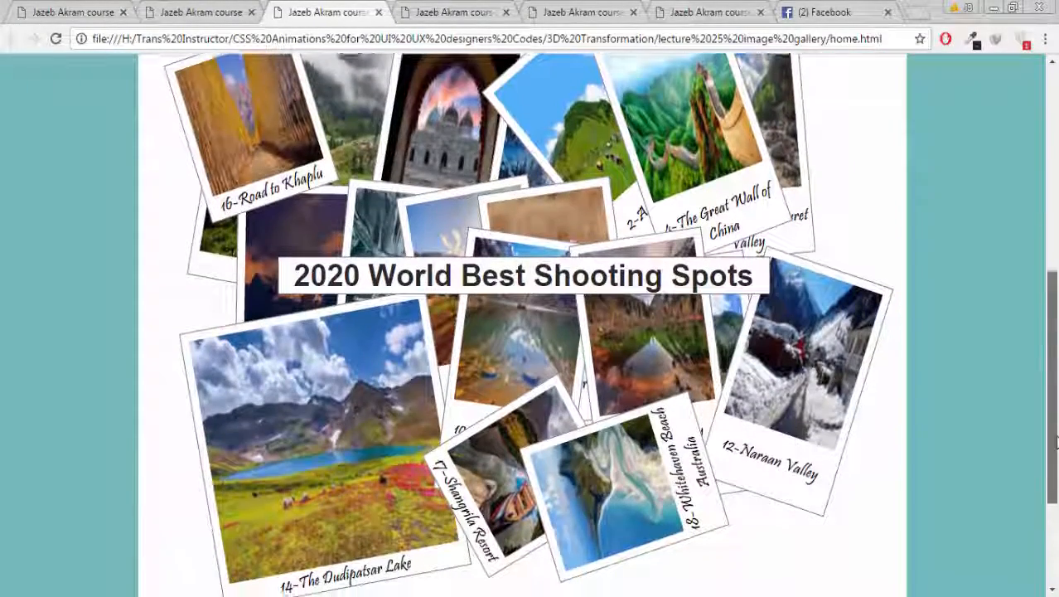
{"action": "mouse_move", "coordinate": [796, 398]}
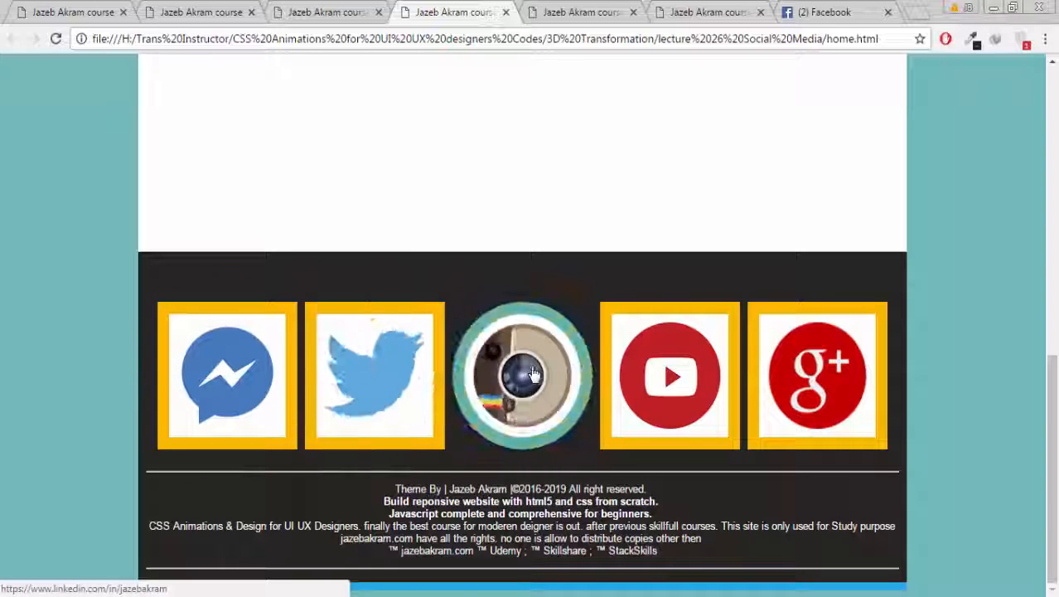
{"action": "mouse_move", "coordinate": [663, 373]}
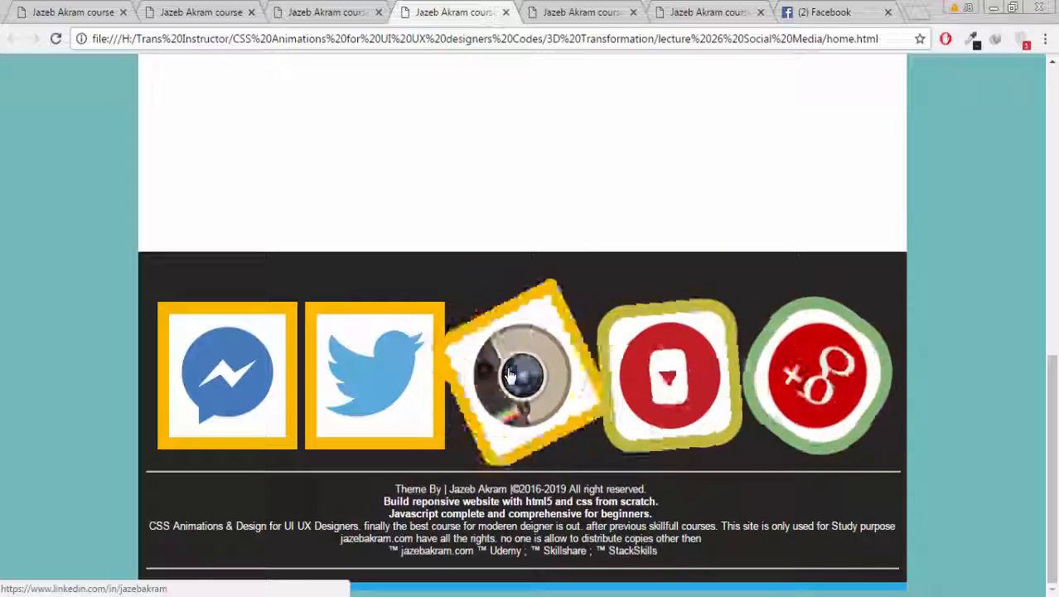
{"action": "mouse_move", "coordinate": [389, 369]}
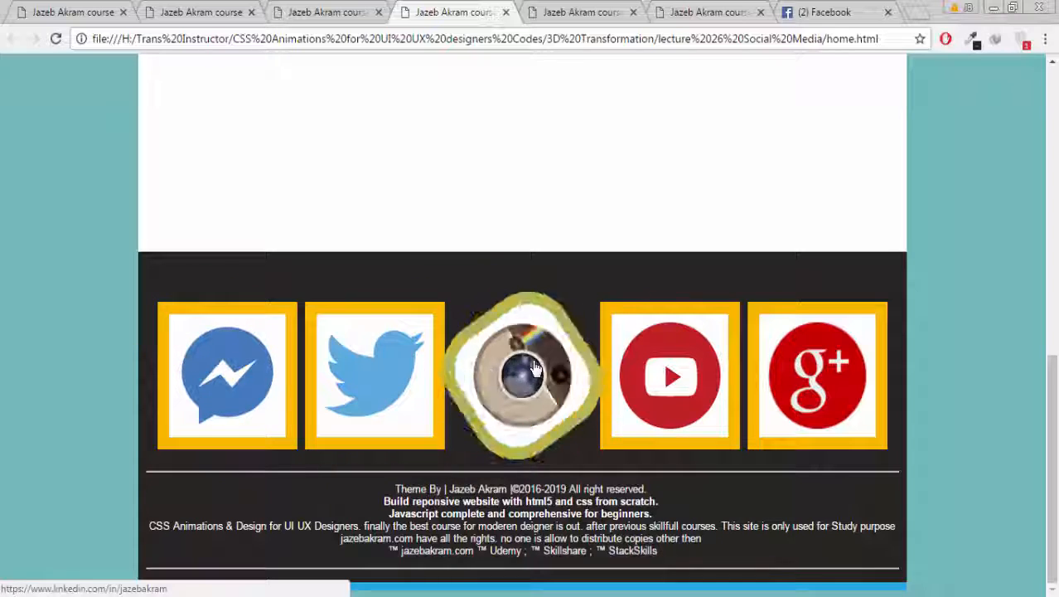
Switch to the 3D Cinema tab showing the Resident Evil: Afterlife poster
{"action": "left_click", "coordinate": [605, 12]}
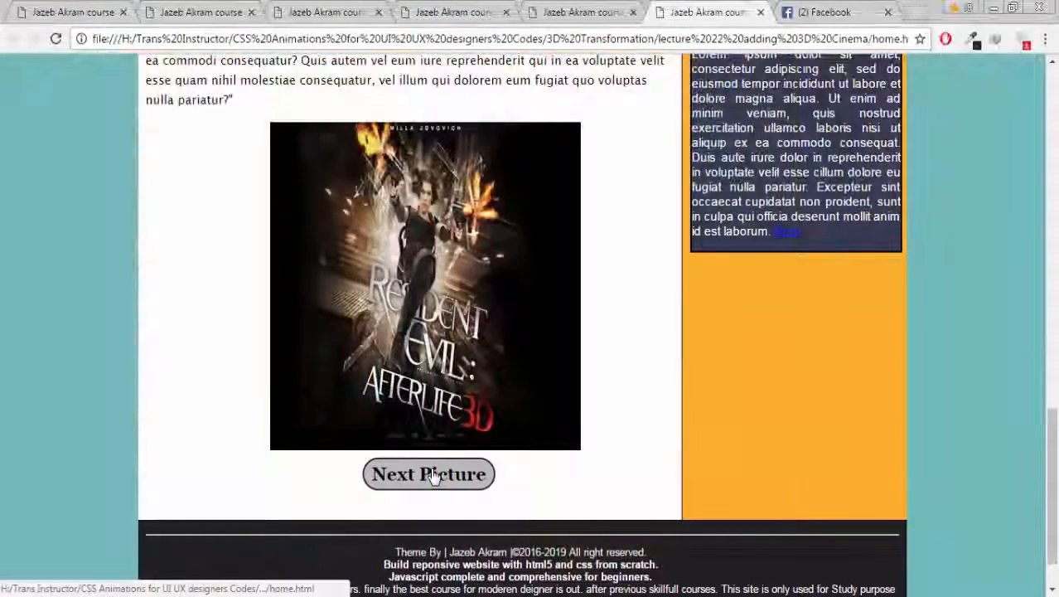
Advance the cinema slider six times with Next Picture, ending on the orange rabbit image
{"action": "left_click", "coordinate": [428, 474]}
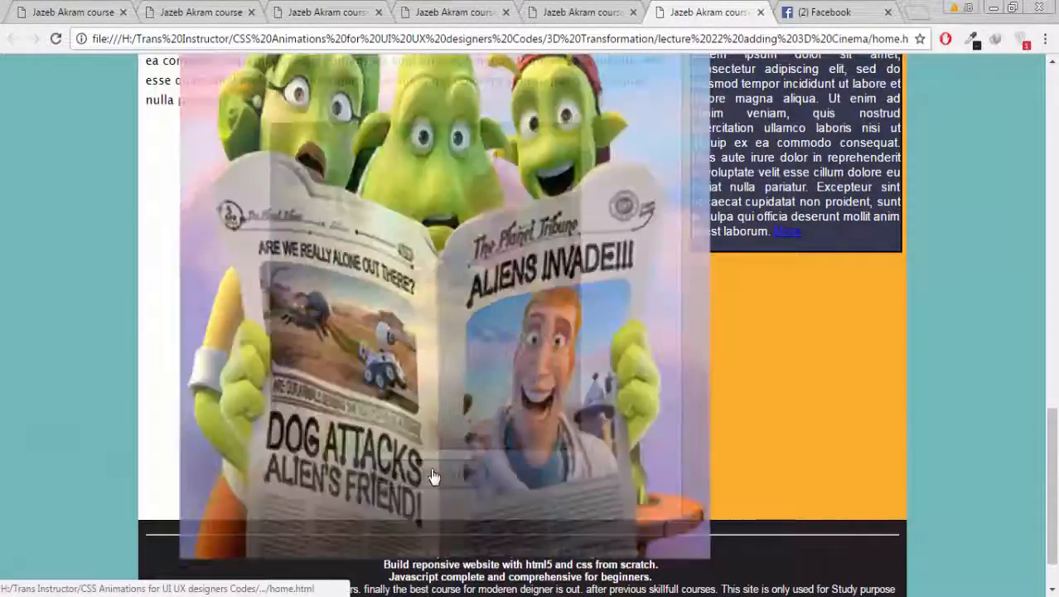
{"action": "left_click", "coordinate": [427, 474]}
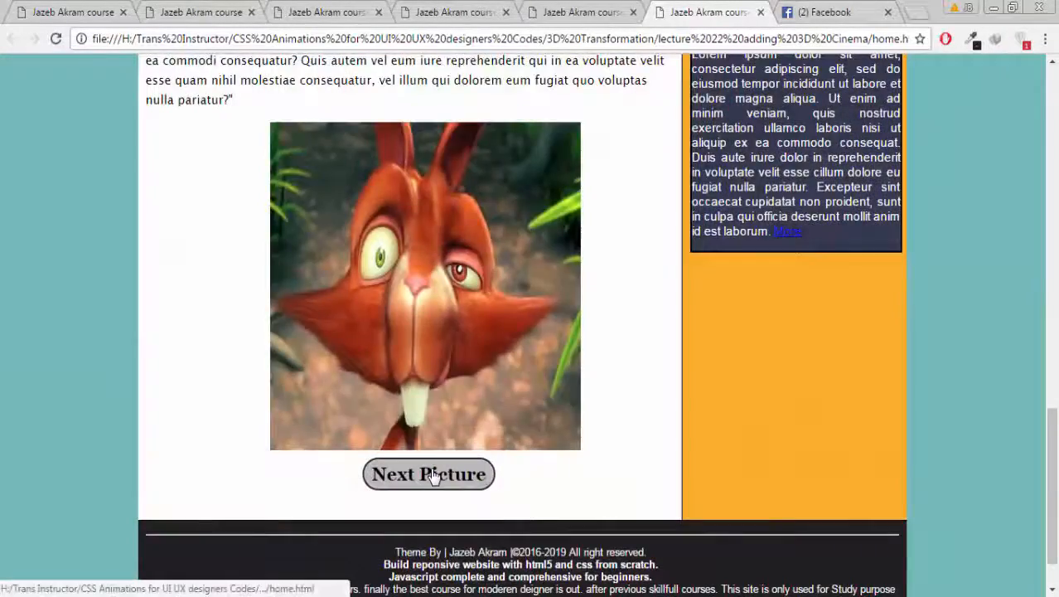
{"action": "left_click", "coordinate": [428, 474]}
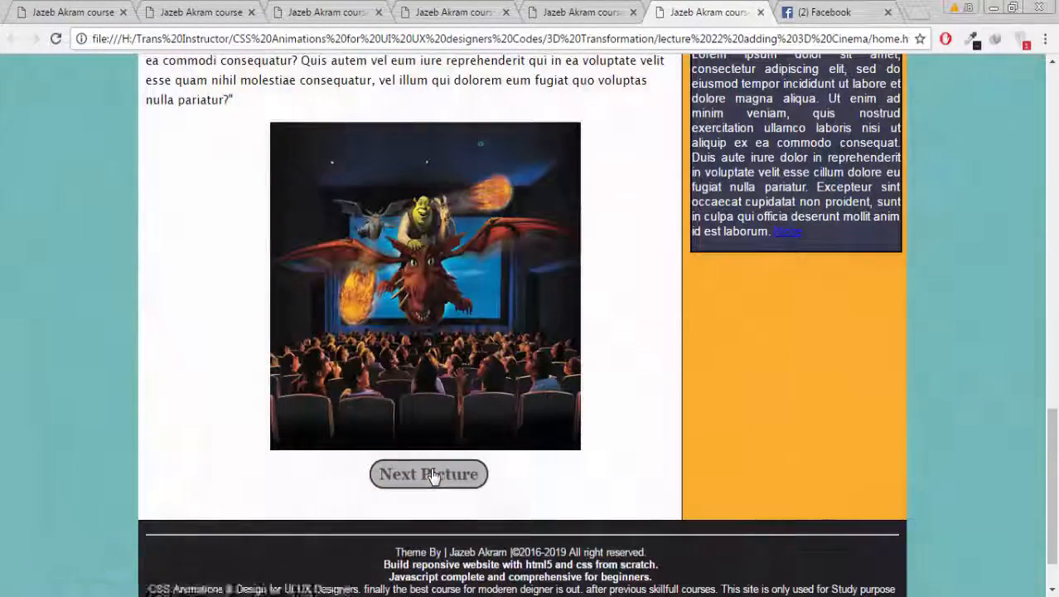
{"action": "left_click", "coordinate": [428, 475]}
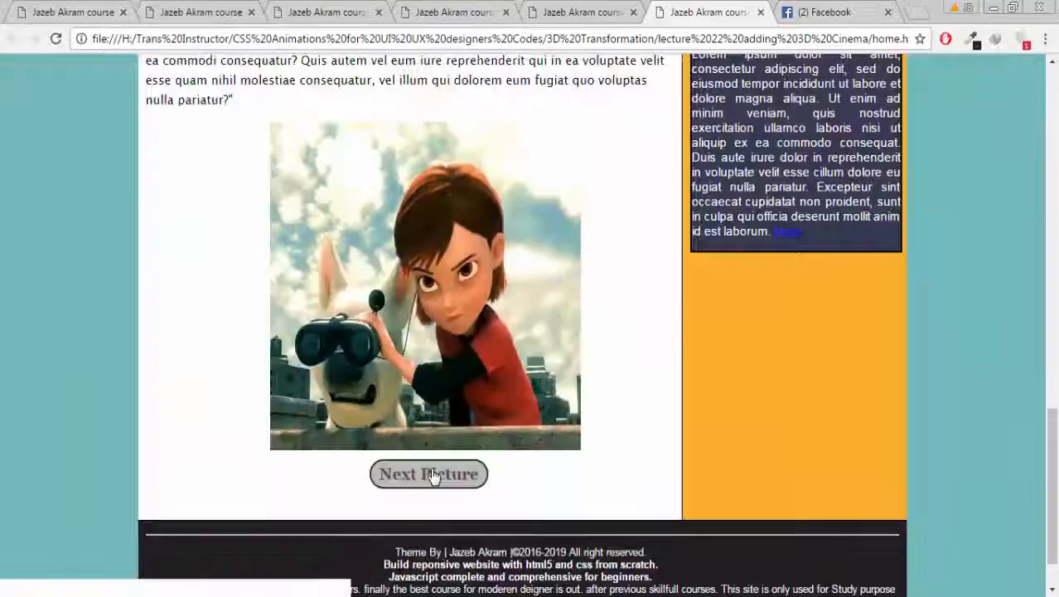
{"action": "left_click", "coordinate": [427, 474]}
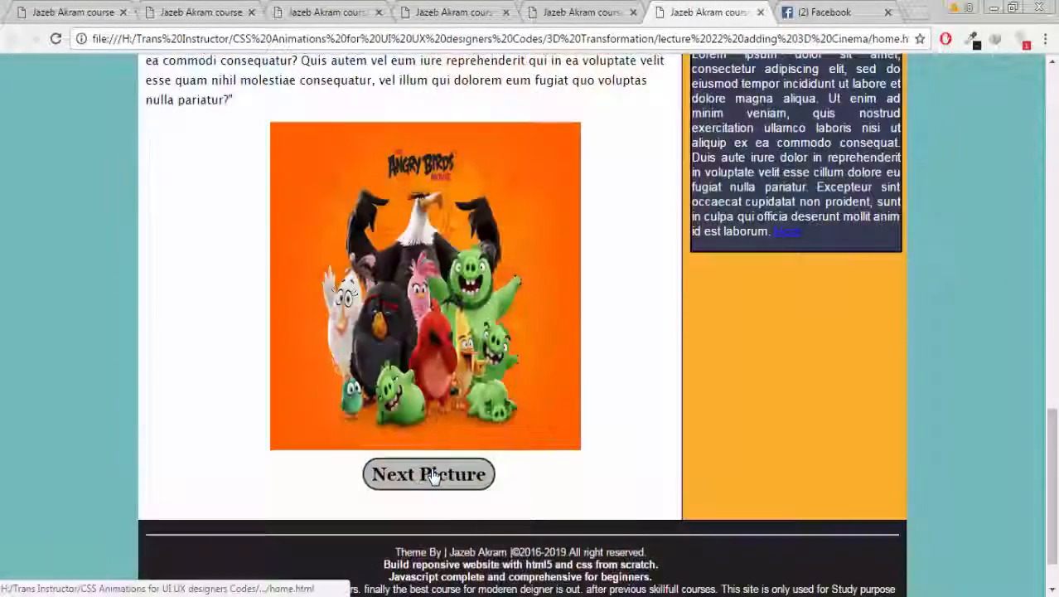
{"action": "left_click", "coordinate": [427, 474]}
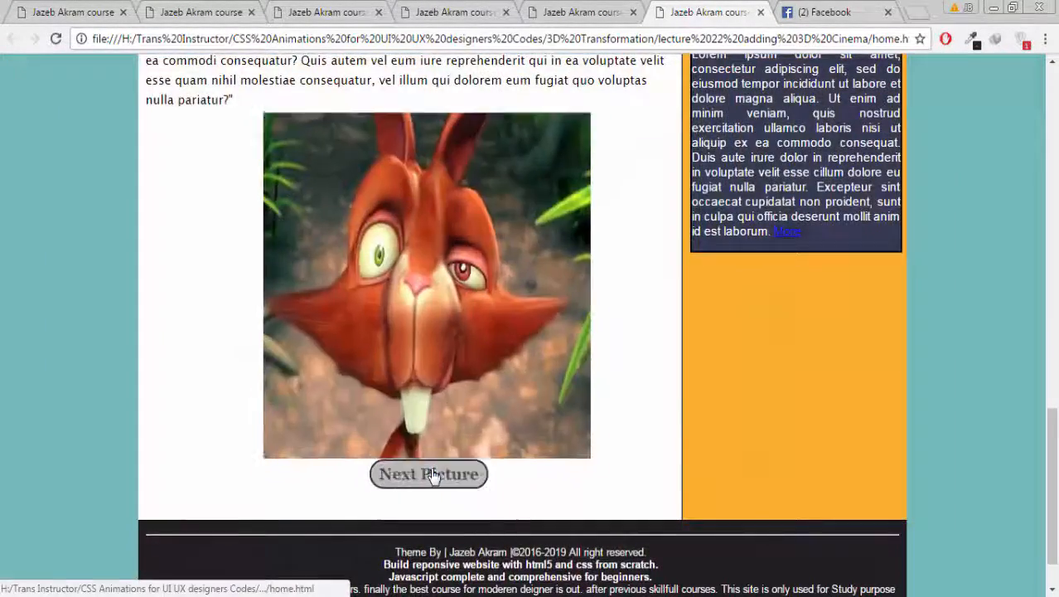